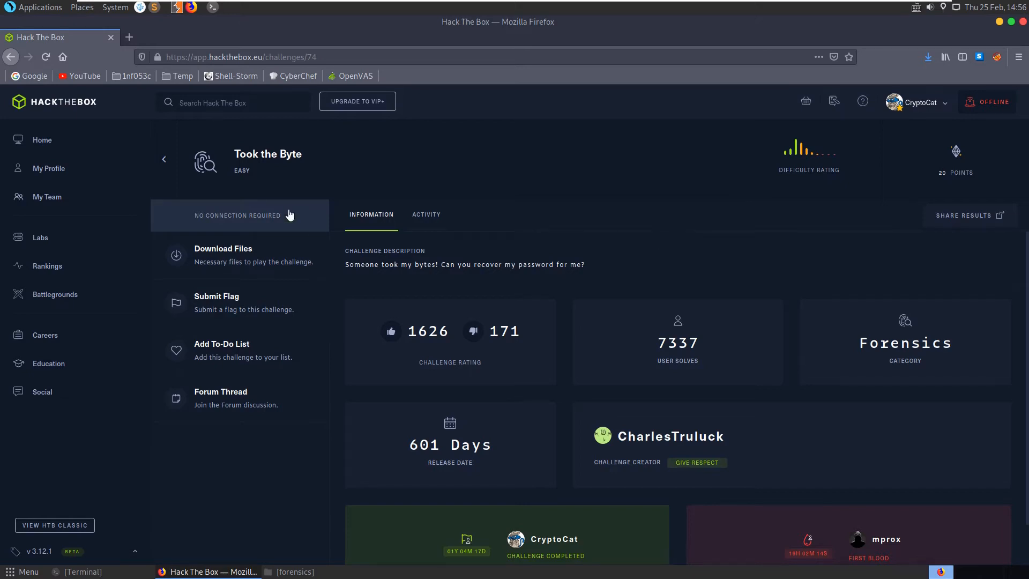
Review the Forensics challenge description and give respect to the Took the Byte creator.
double_click(268, 153)
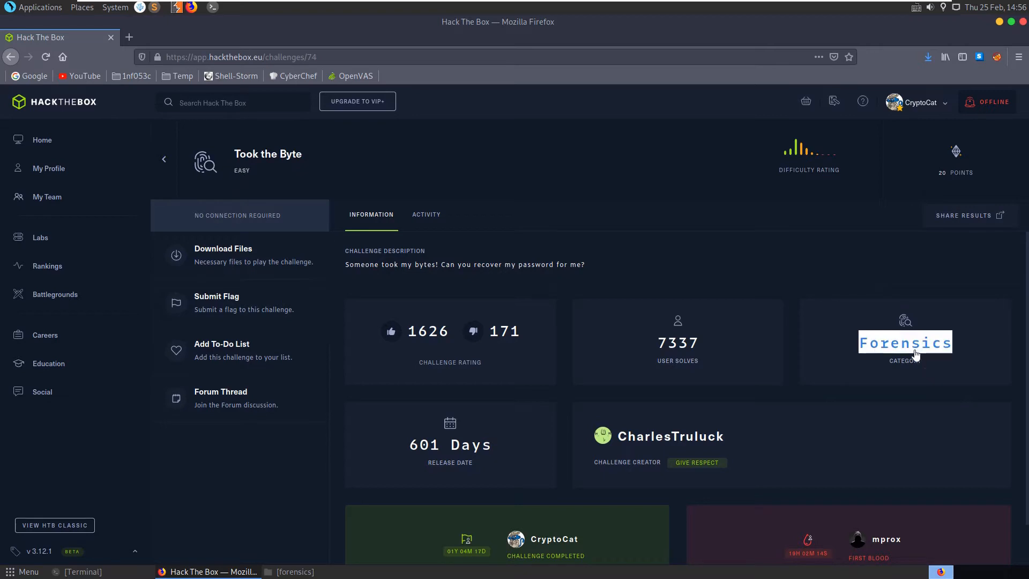
mouse_move(398, 282)
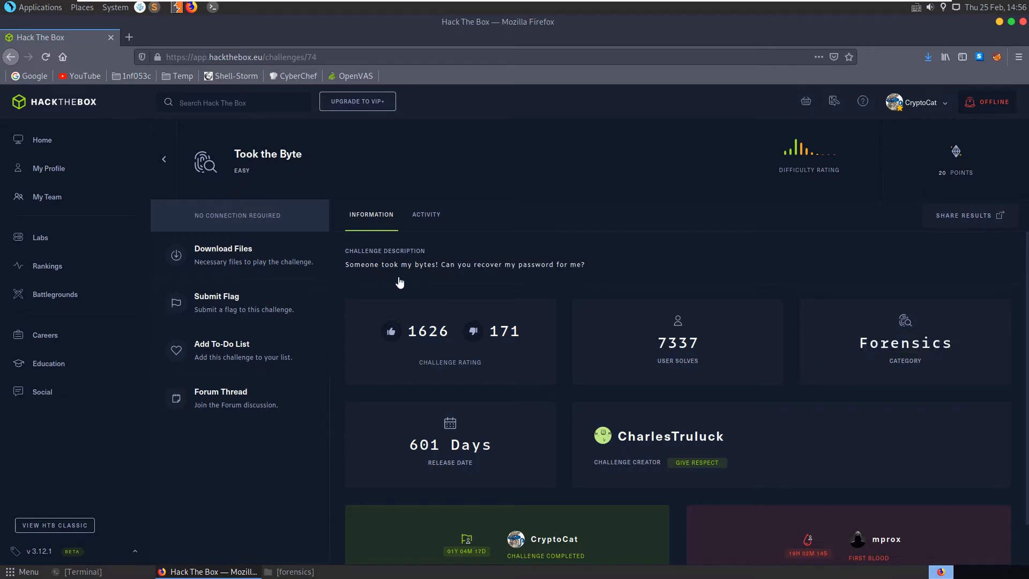
mouse_move(584, 271)
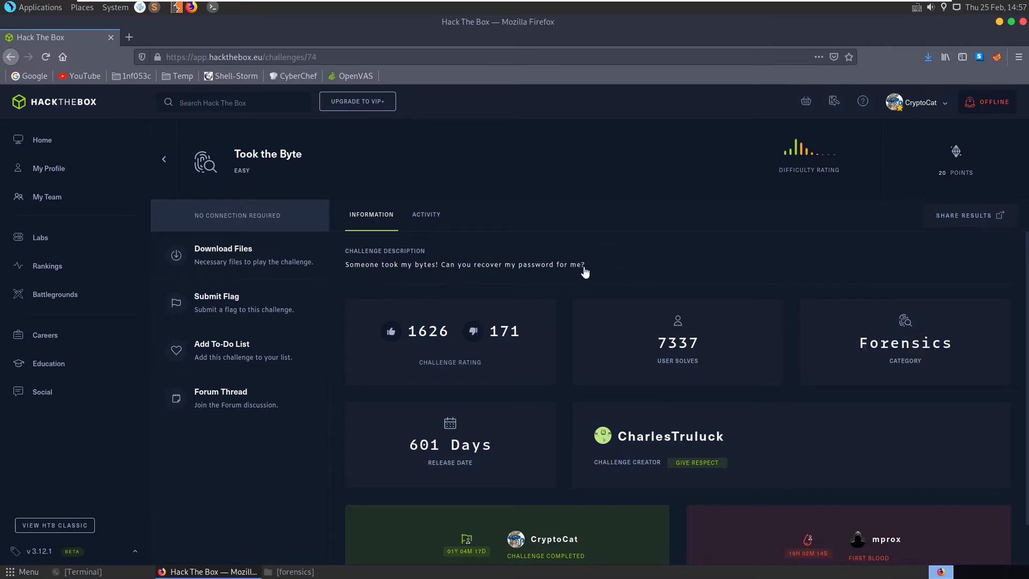
click(696, 462)
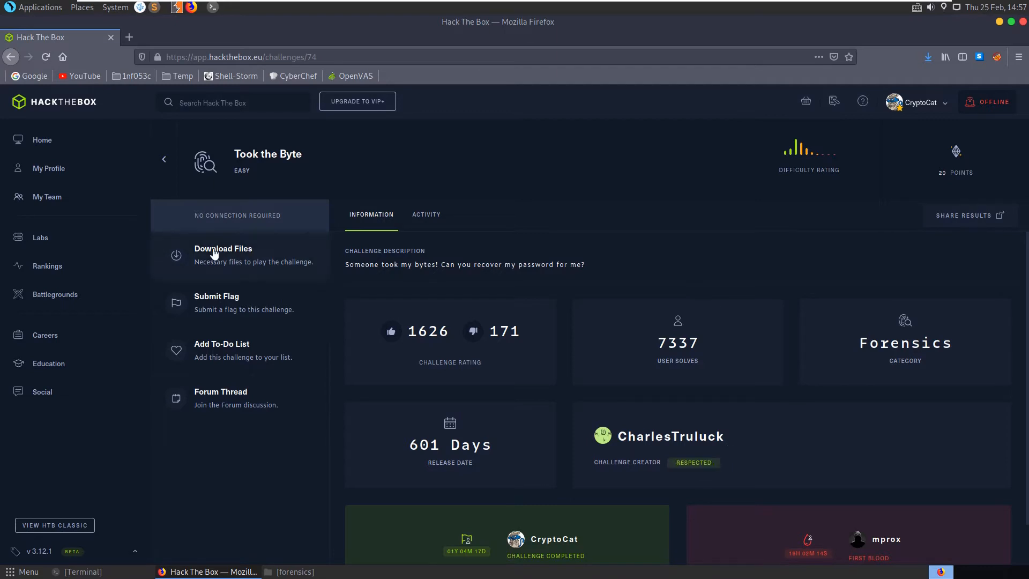
click(223, 254)
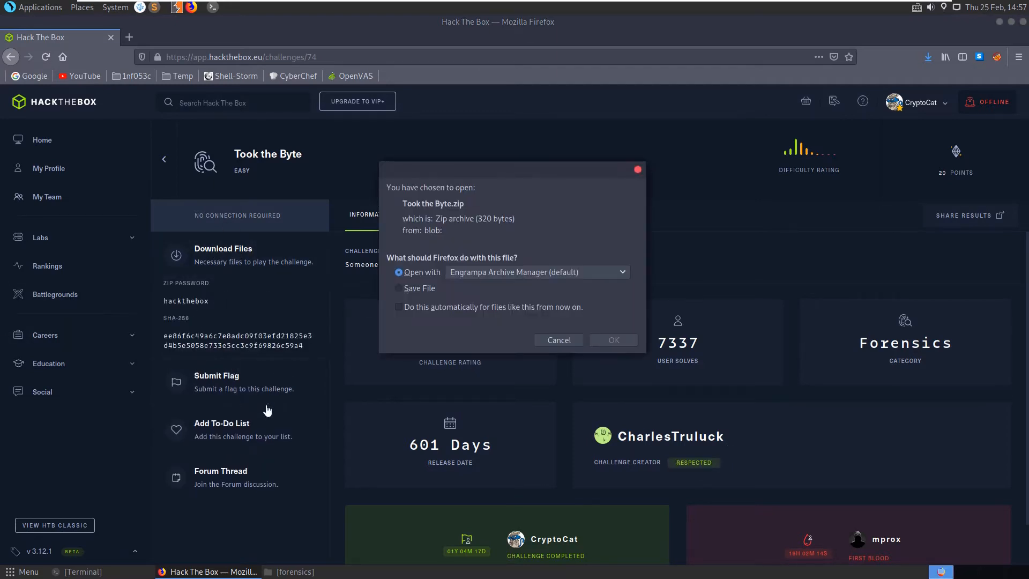
click(612, 340)
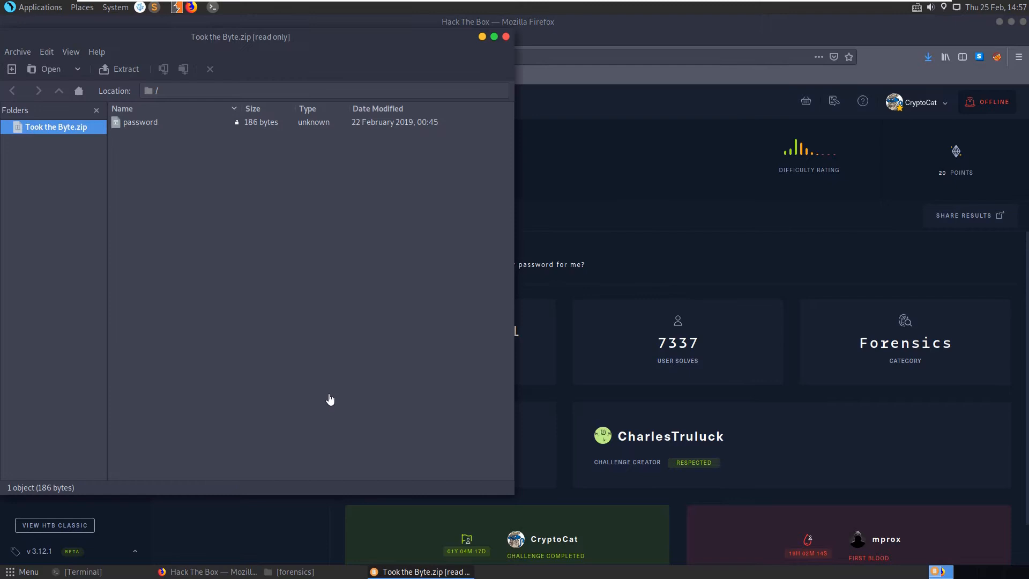
click(140, 122)
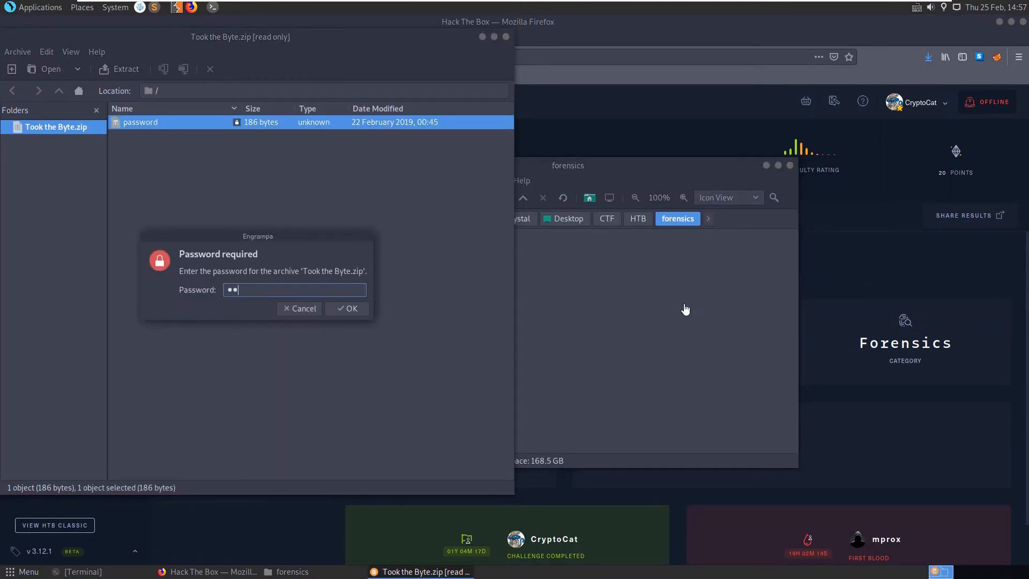
click(347, 309)
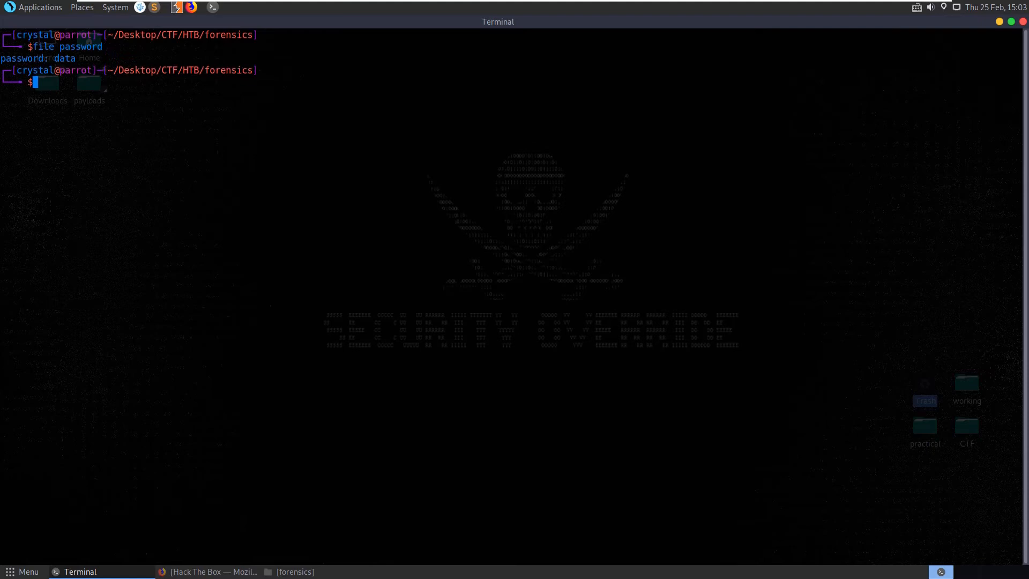
Start a cat command on the extracted password file in the terminal.
text(cat pa)
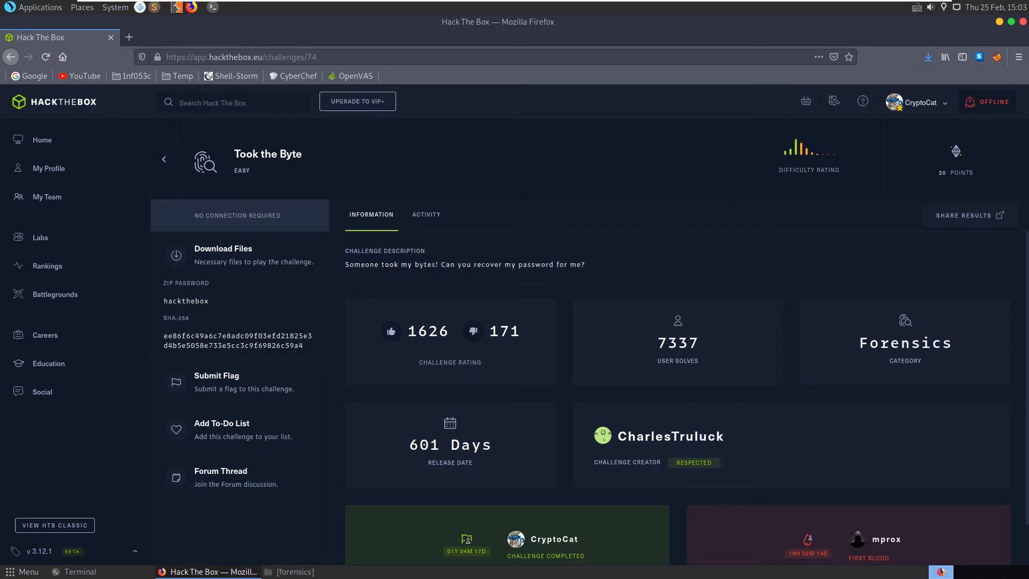
Open a new Firefox tab and load CyberChef from the bookmark.
double_click(429, 264)
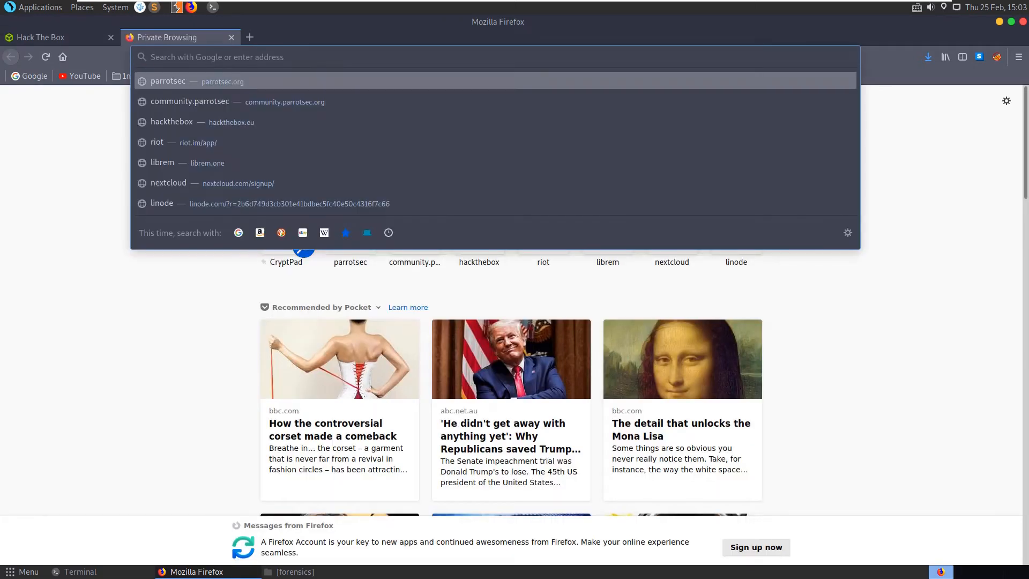
click(297, 75)
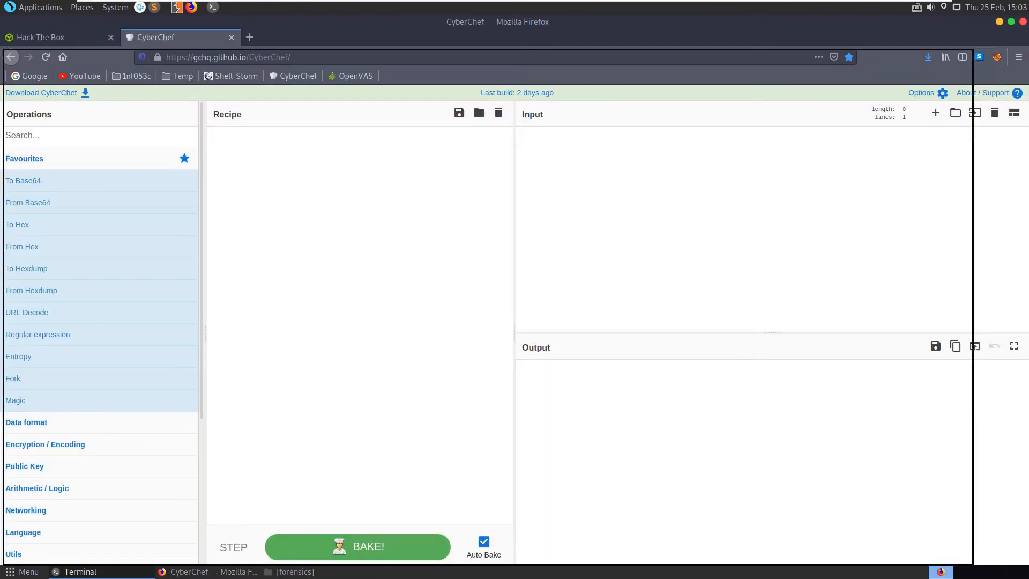
Load the password file as input and add an XOR step with UTF8 key 'HTB'.
click(974, 113)
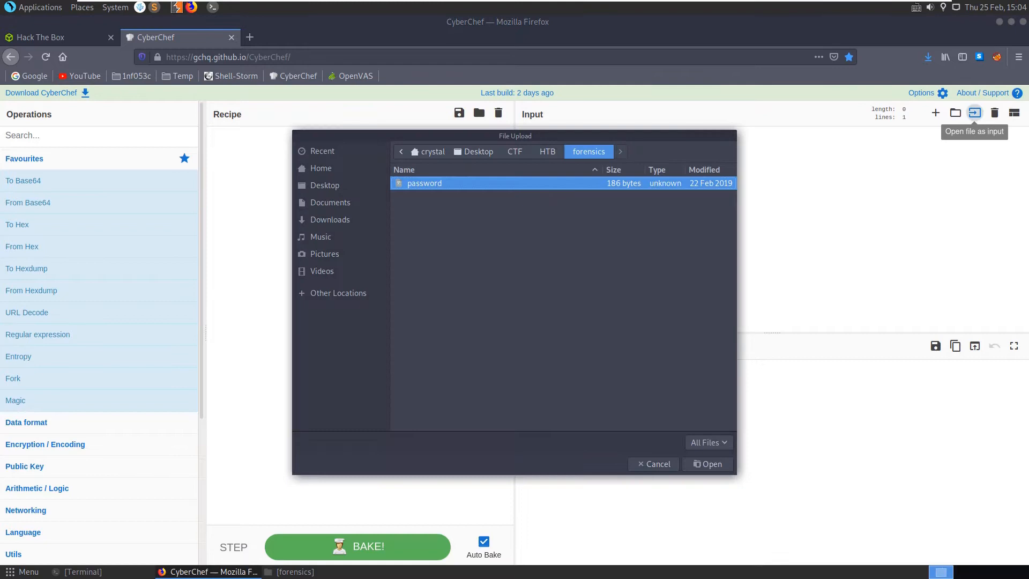
click(707, 464)
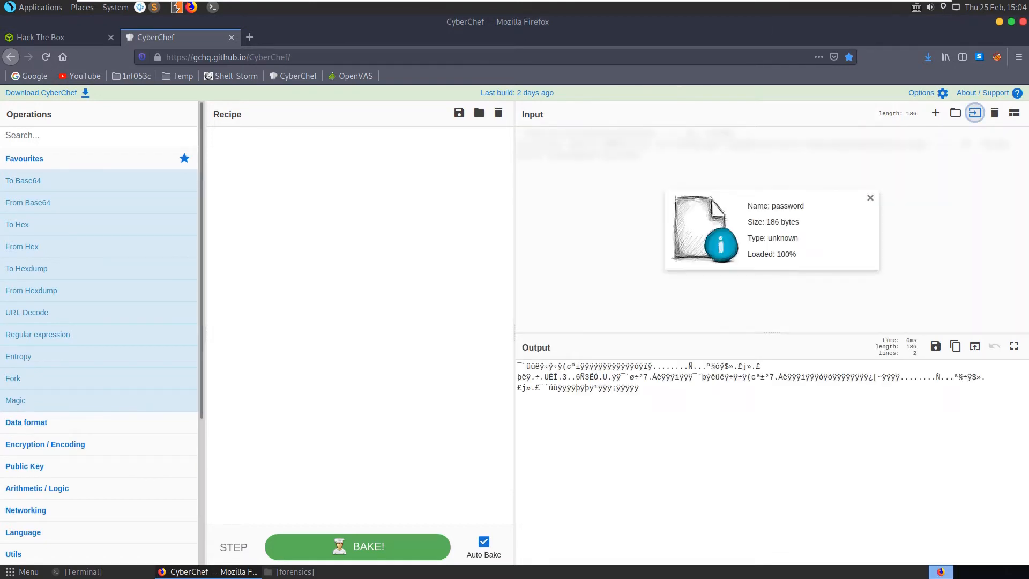
text(xor)
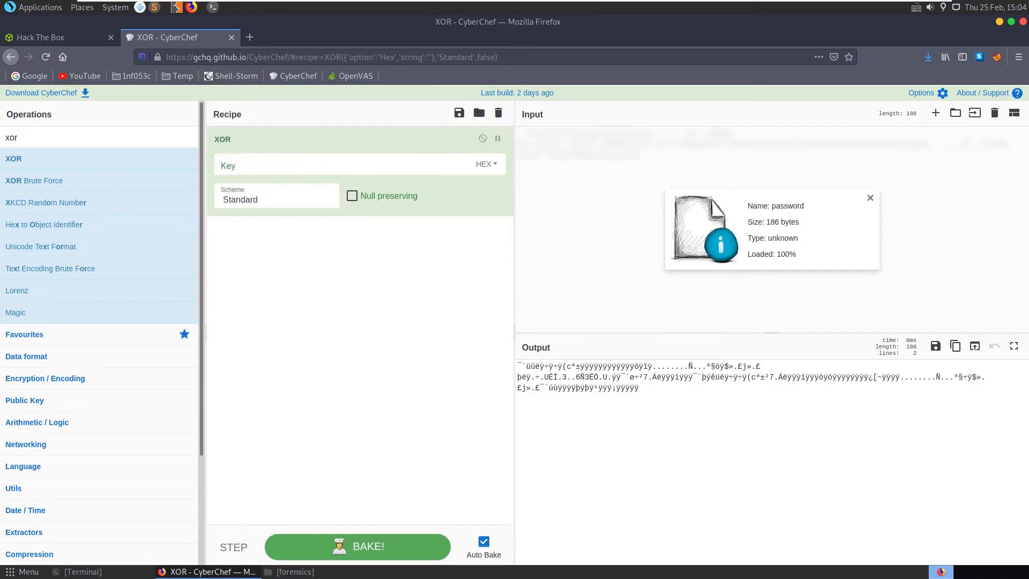
click(341, 164)
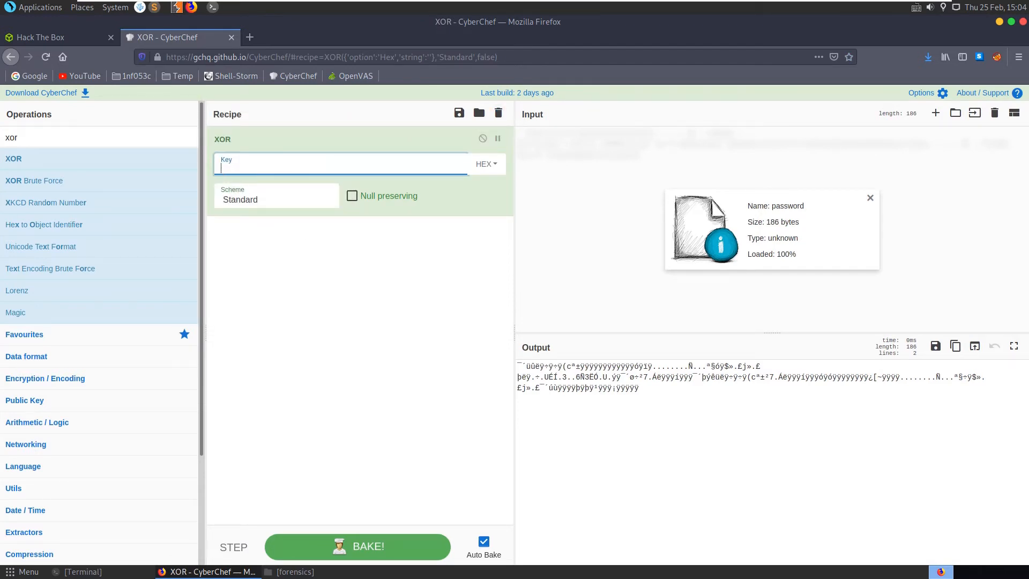
text(HTB)
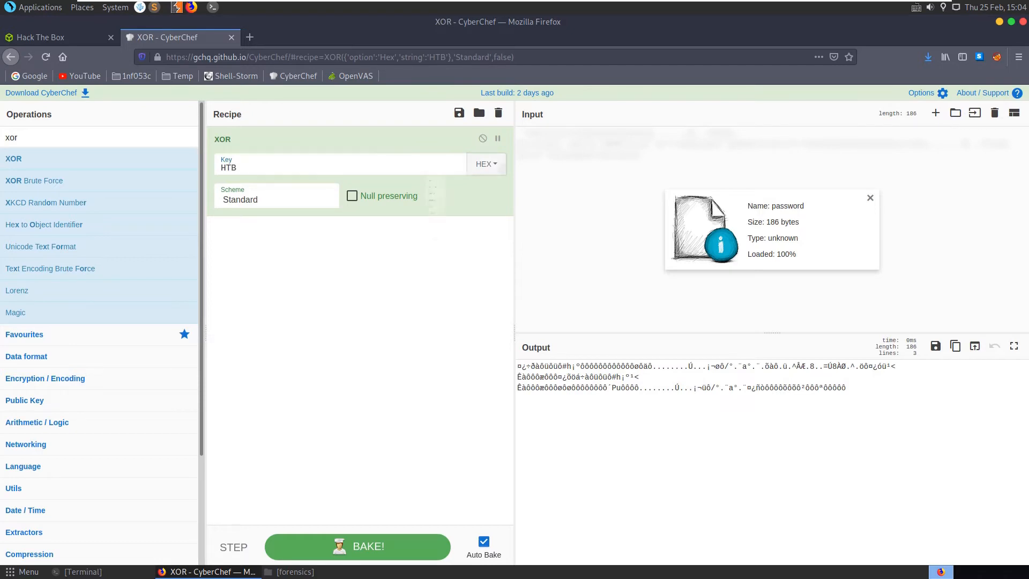
click(485, 164)
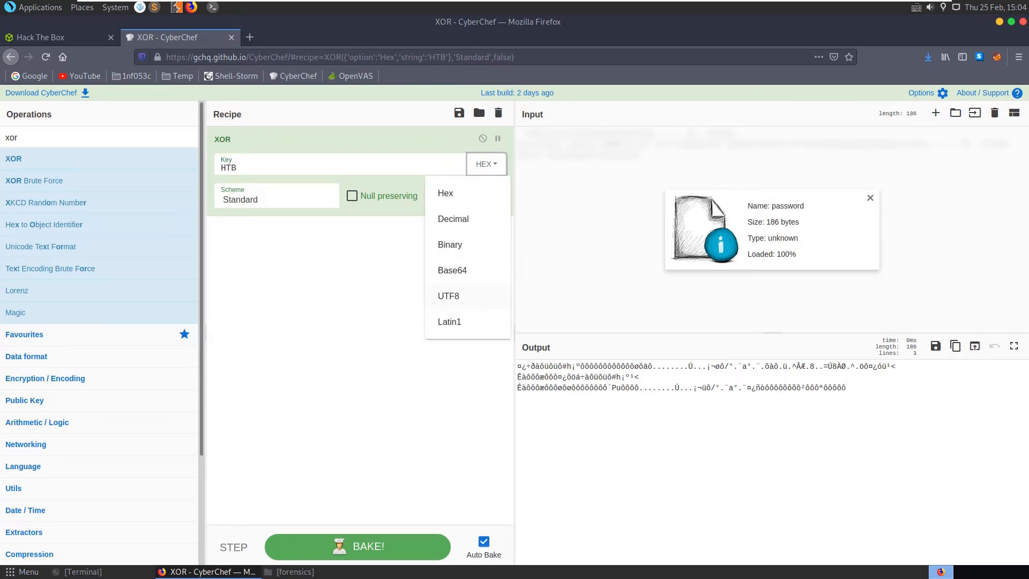
click(447, 296)
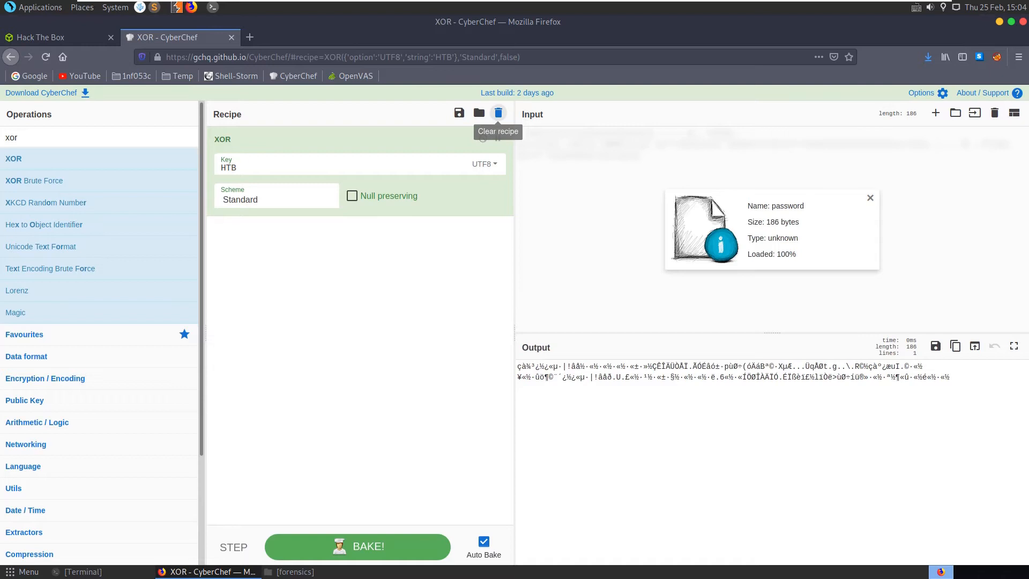
click(497, 113)
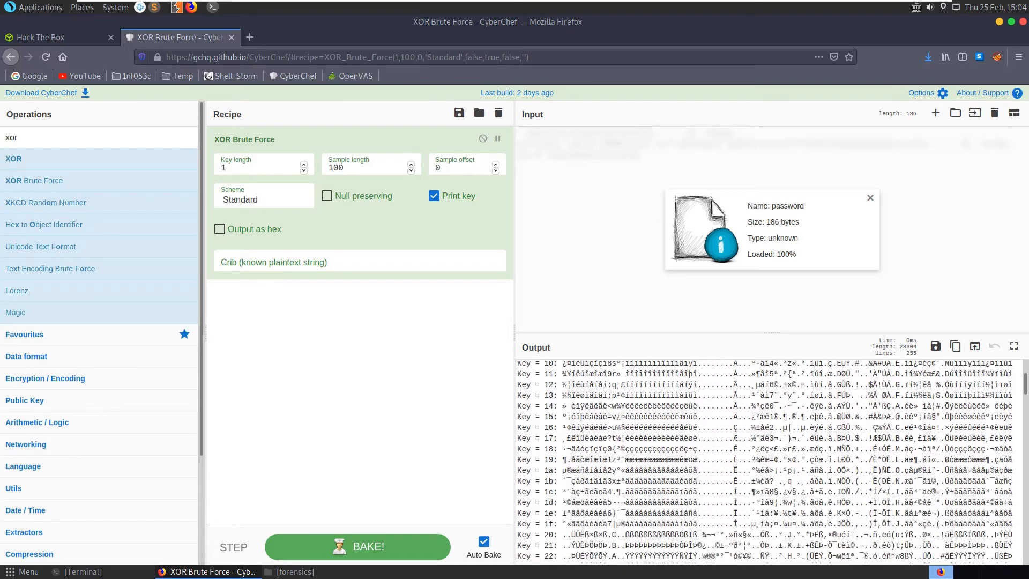
scroll(down, 3)
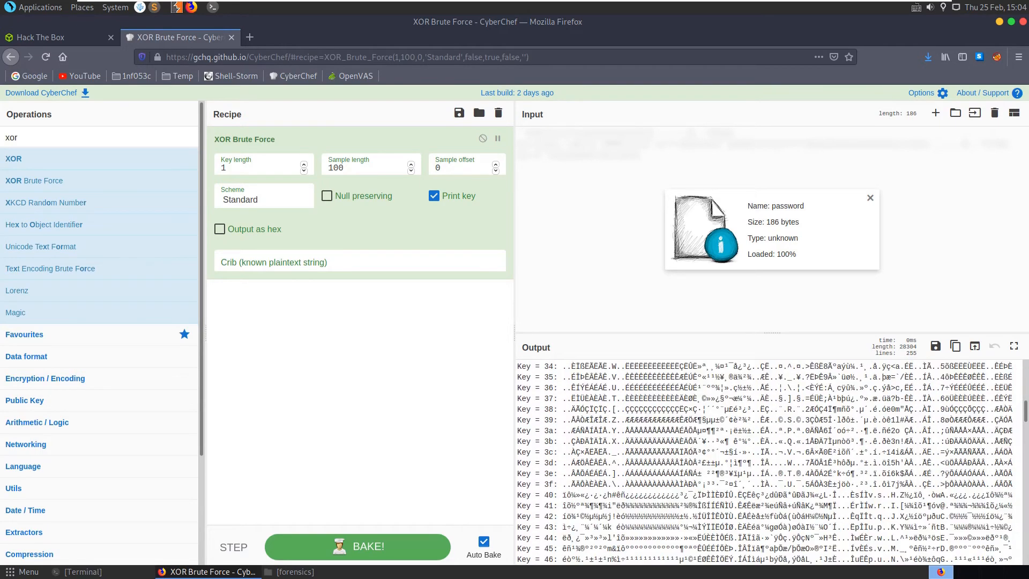
scroll(down, 3)
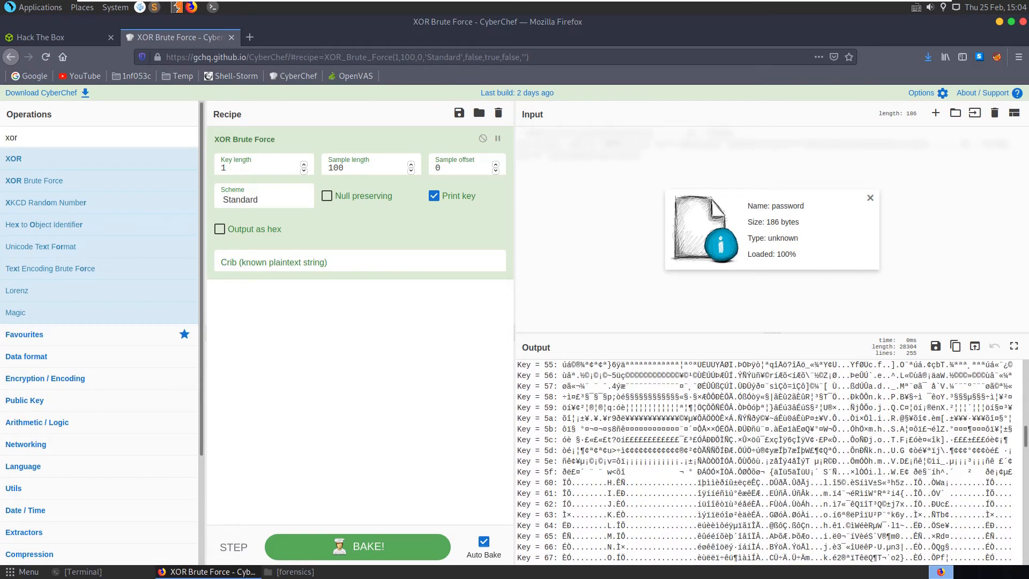
scroll(down, 3)
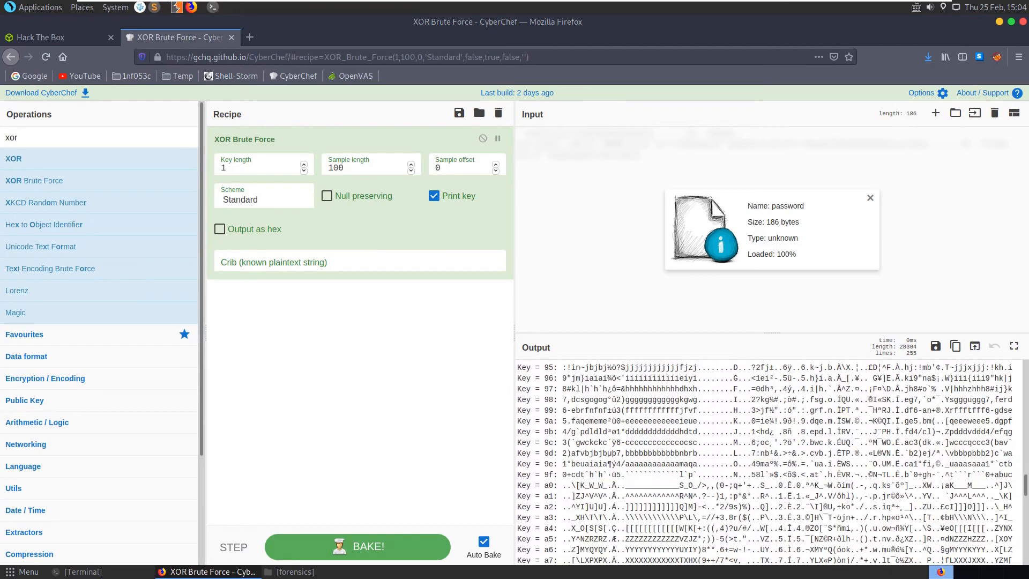
scroll(down, 3)
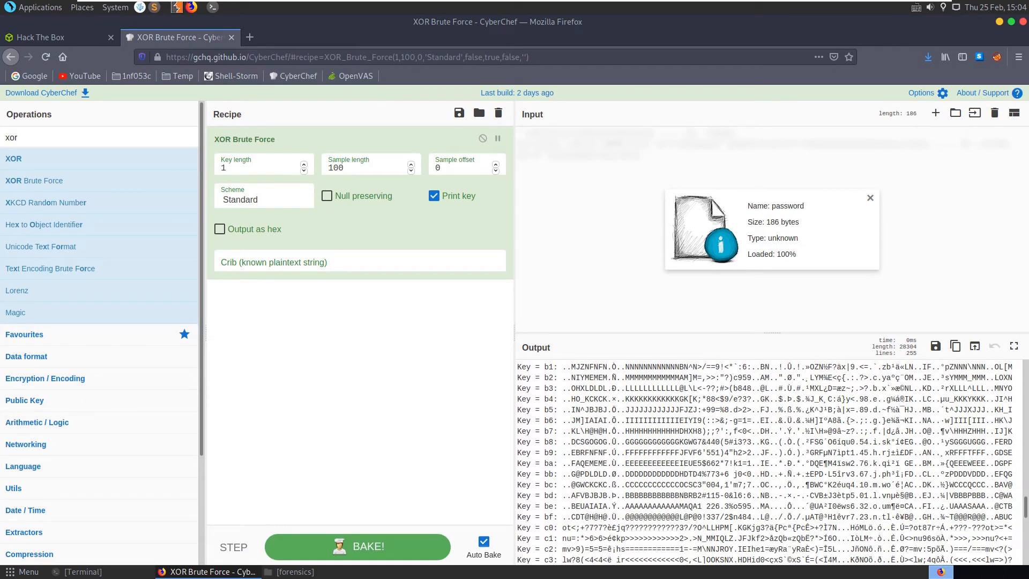
text(HTB)
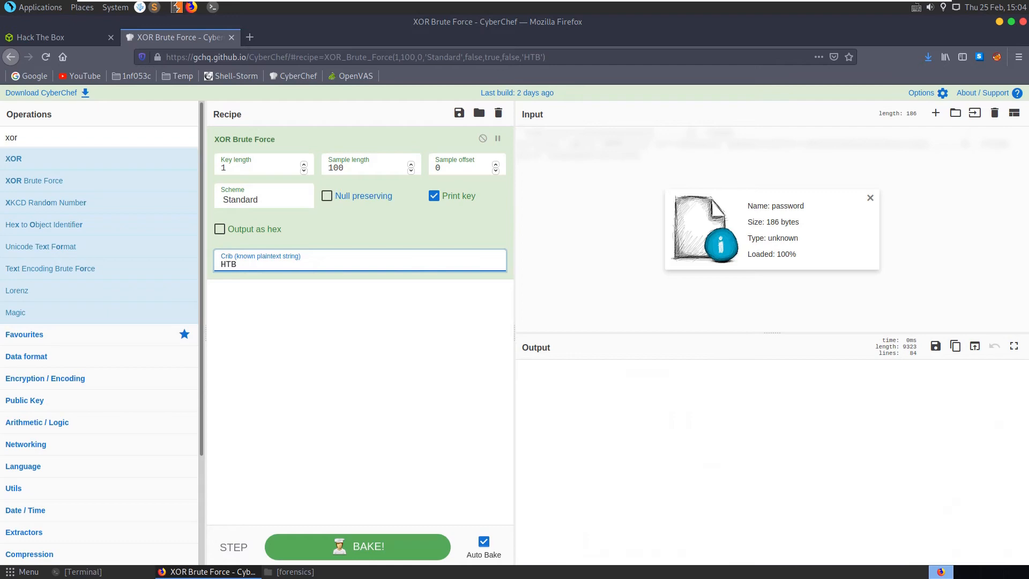
double_click(229, 263)
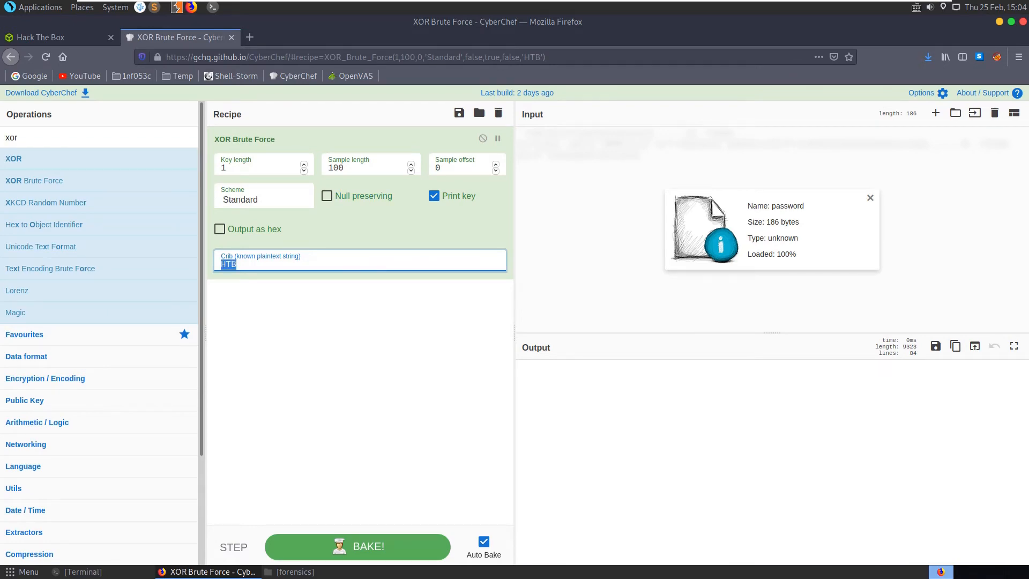
key(BackSpace)
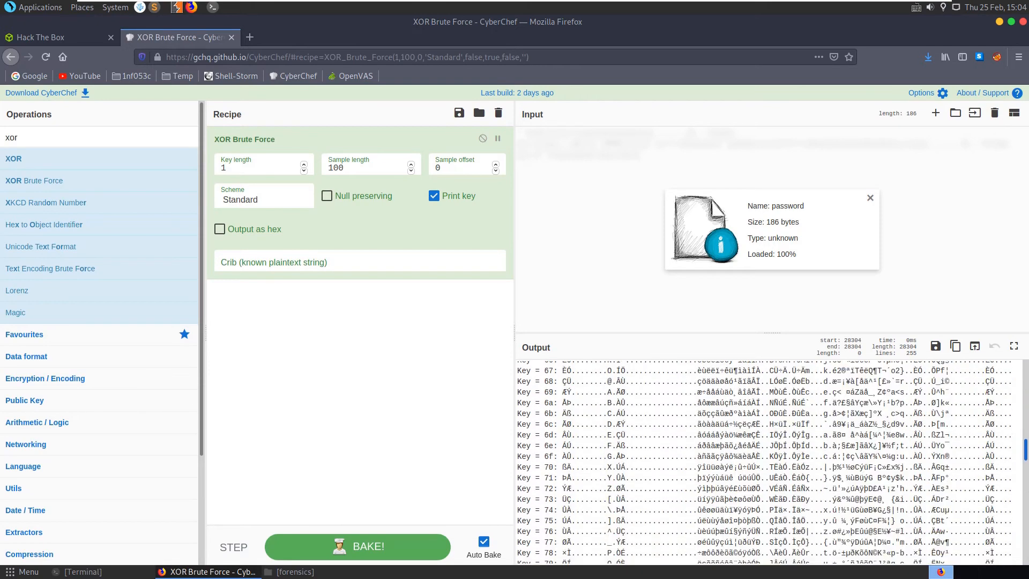
scroll(down, 3)
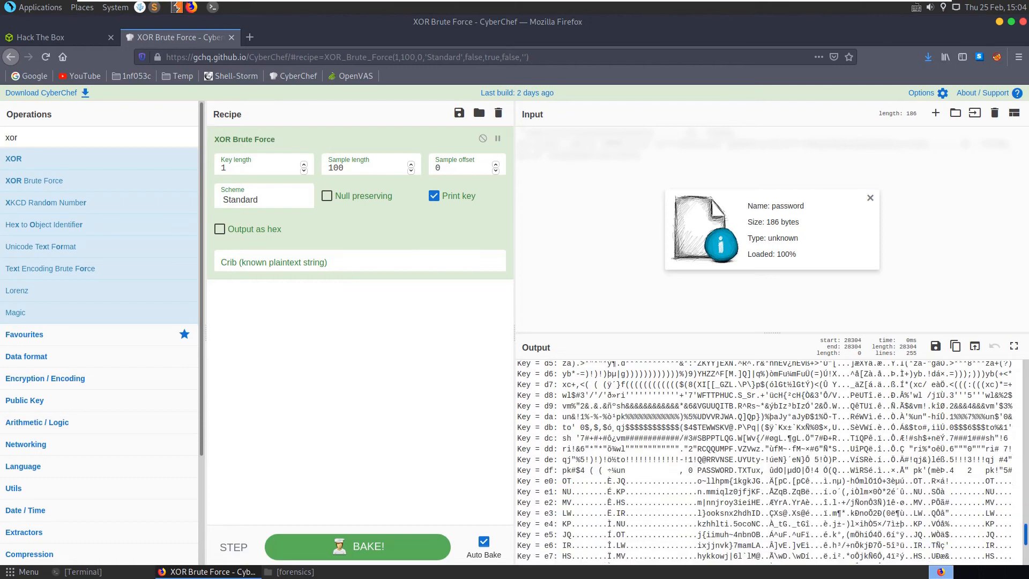
scroll(down, 3)
text(ff)
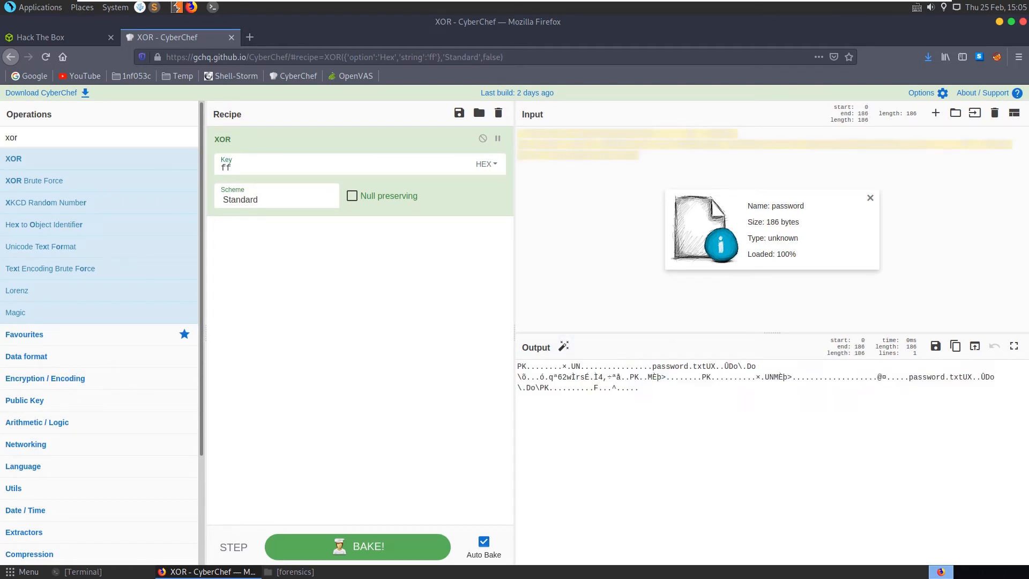
Add Unzip after the XOR ff step and expand password.txt to show the flag.
text(z)
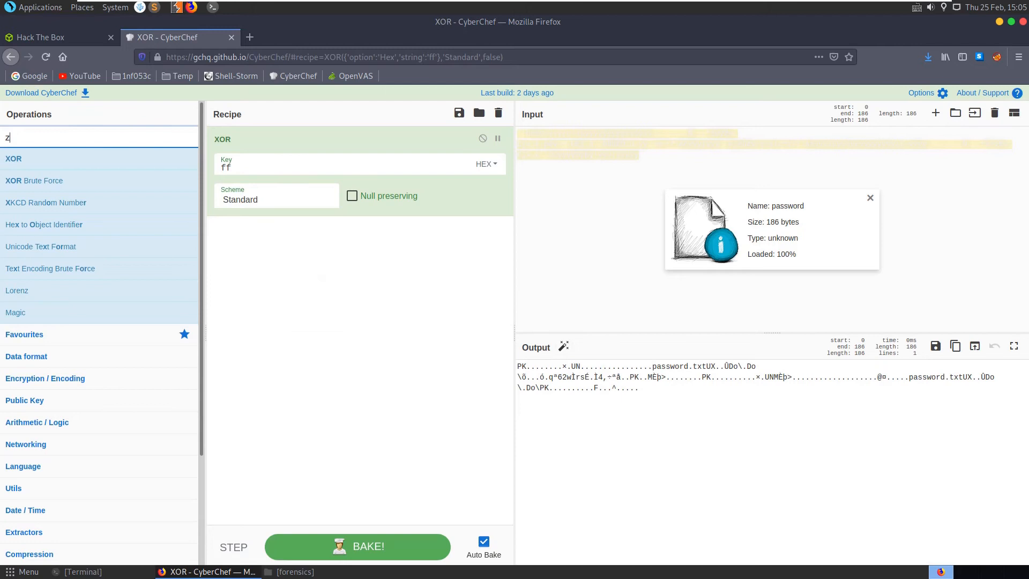
text(ip)
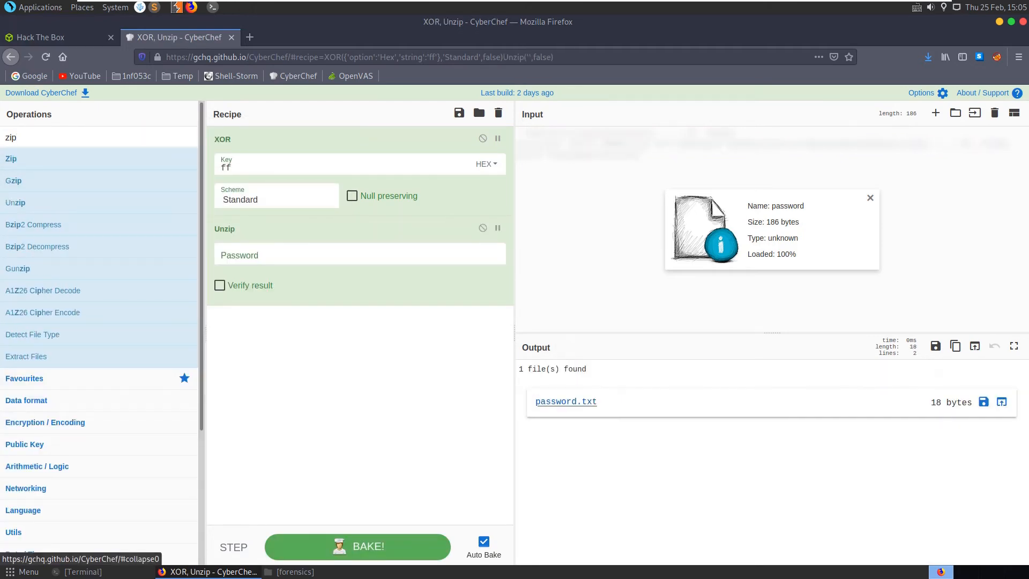
click(566, 401)
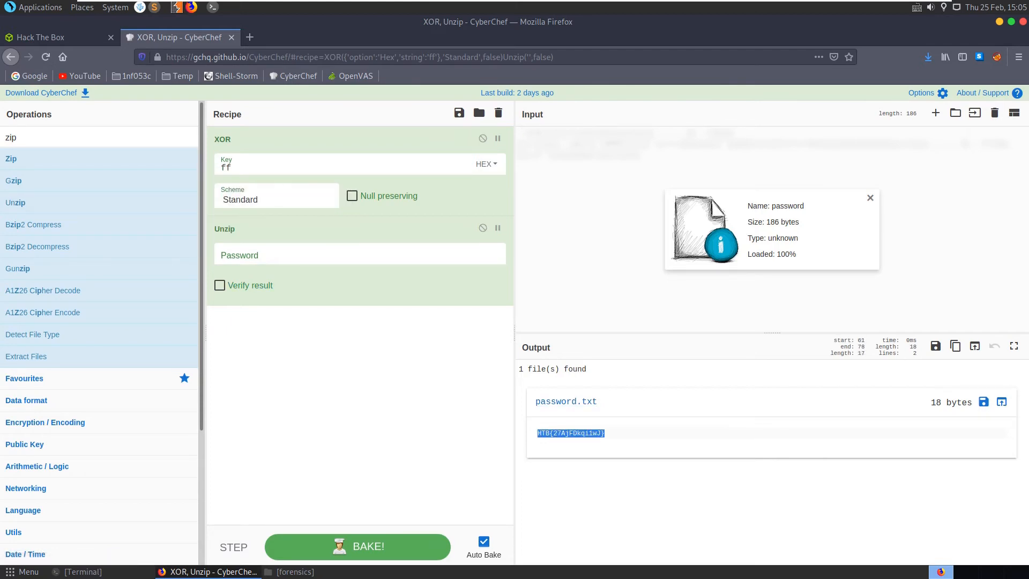
Run intensive Magic with crib 'password', load the XOR ff result, and return to the challenge.
text(m)
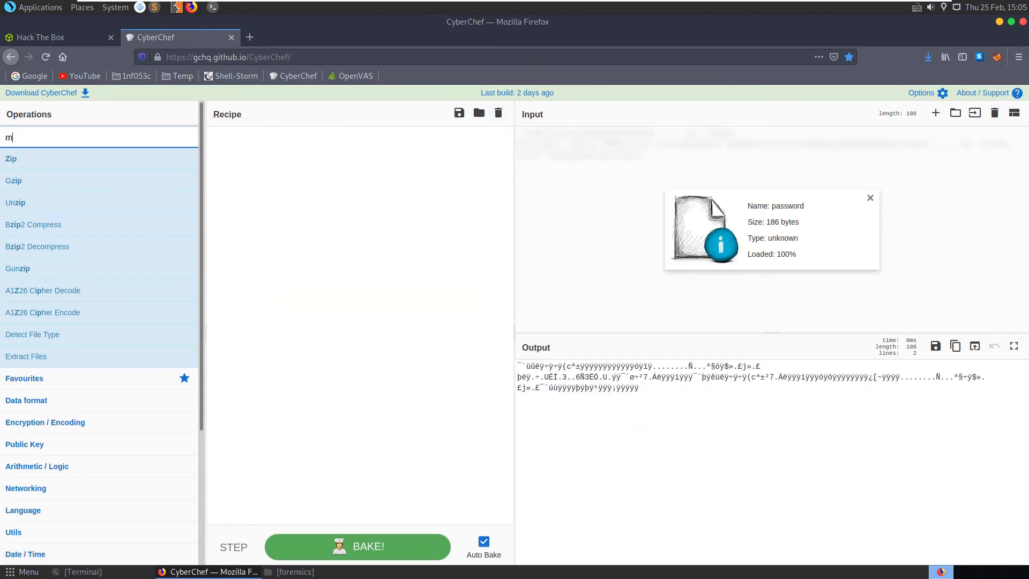
text(,a)
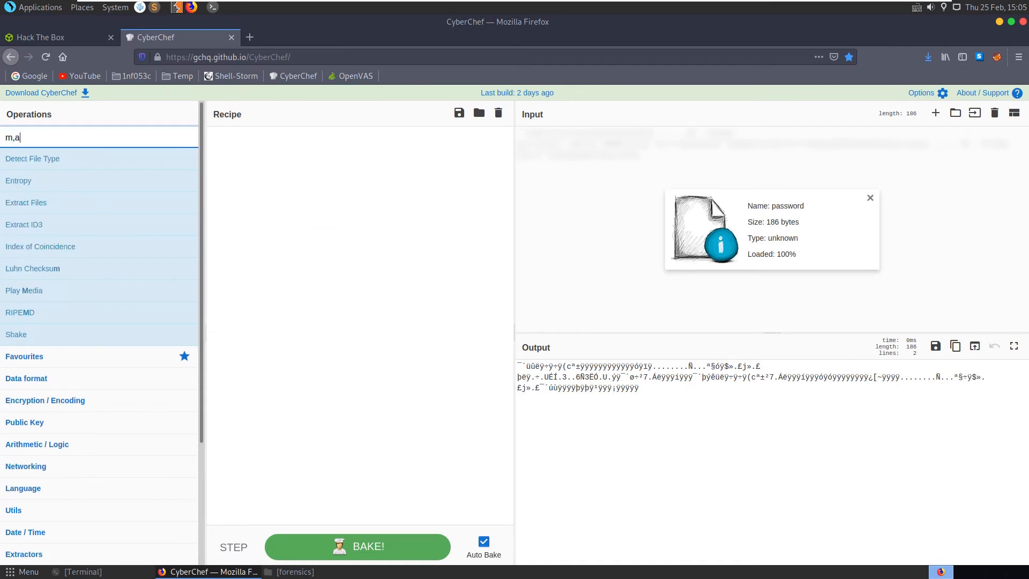
text(magiu)
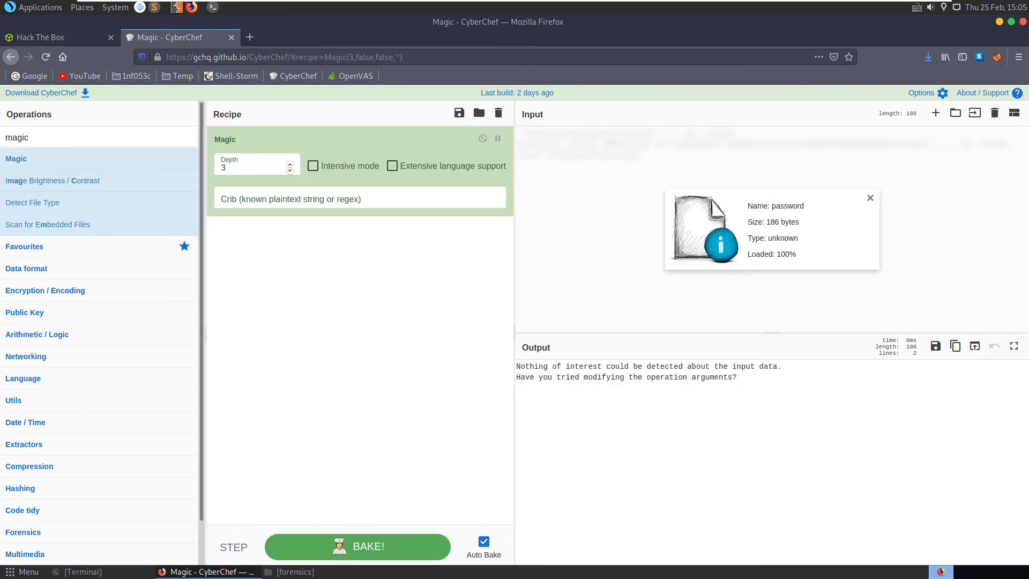
click(313, 166)
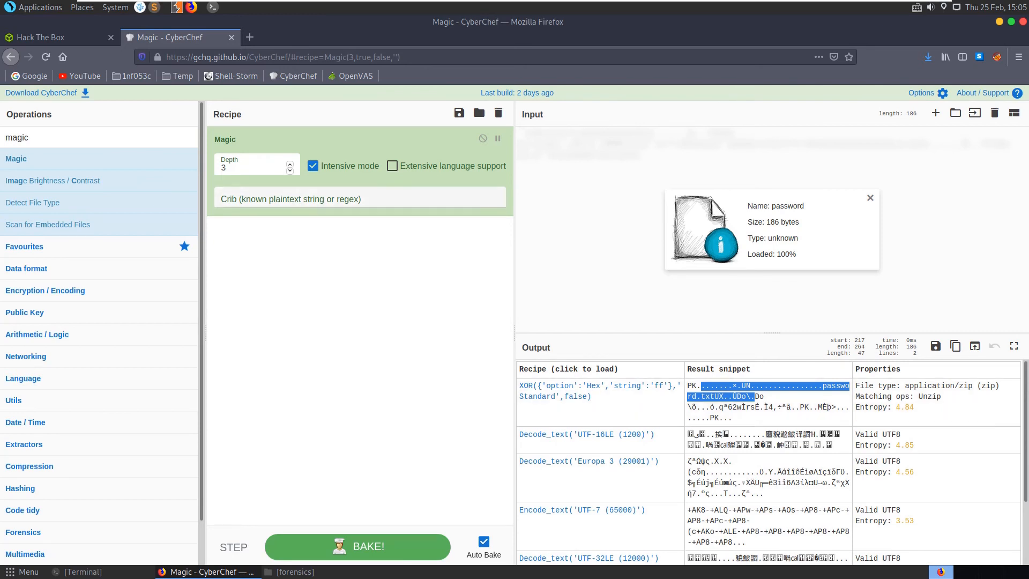
click(359, 199)
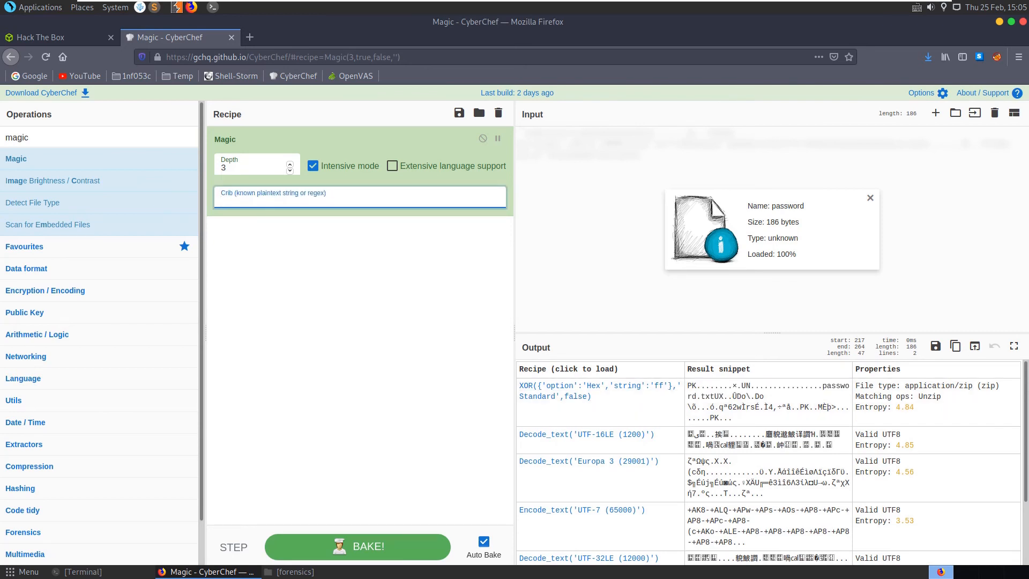
text(password)
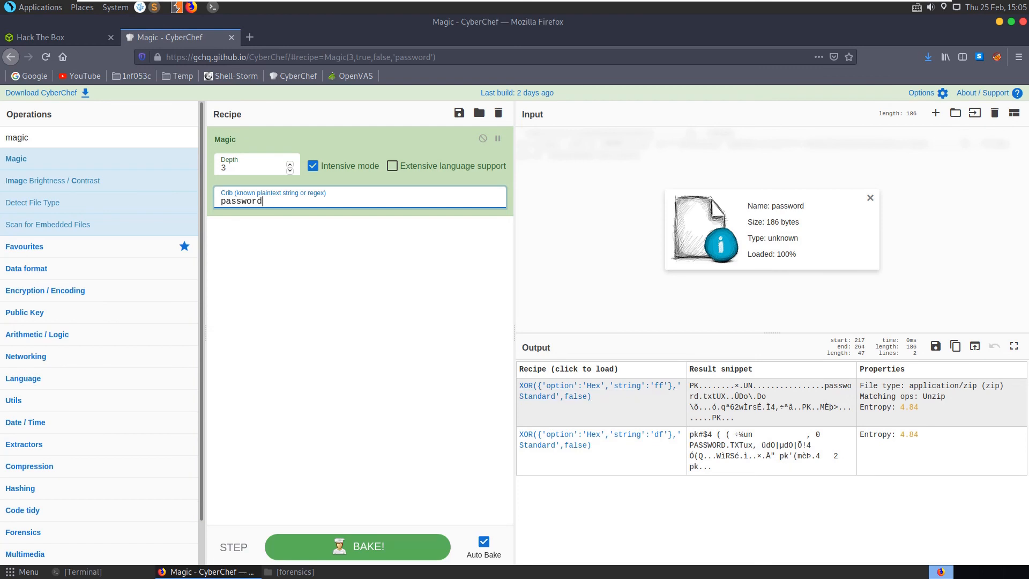
click(599, 391)
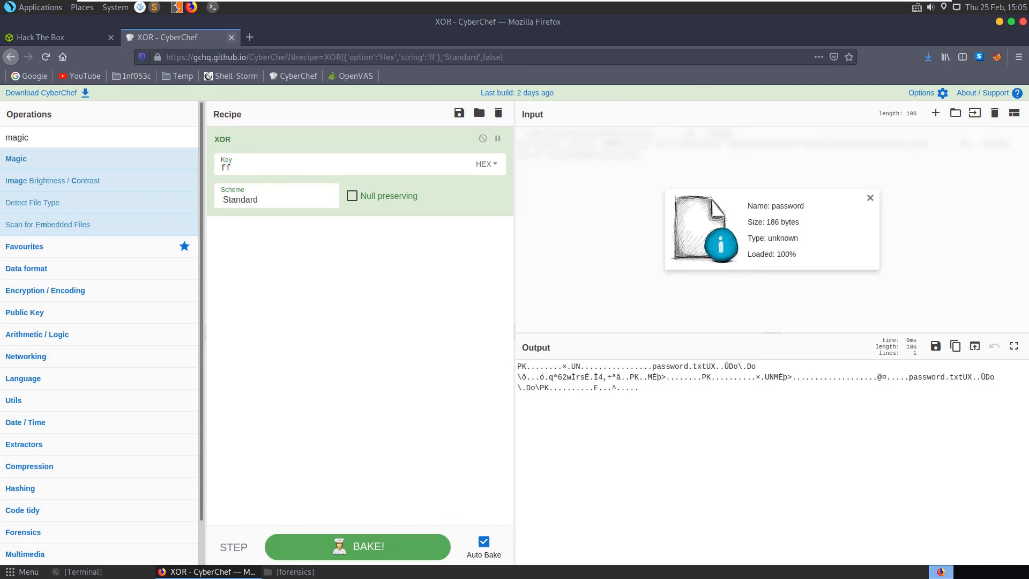
click(39, 37)
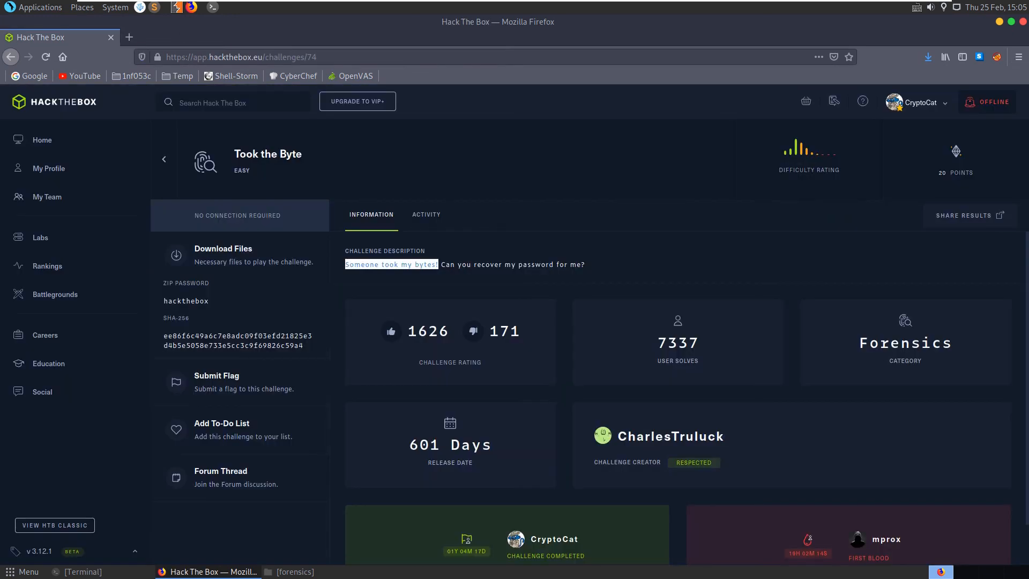